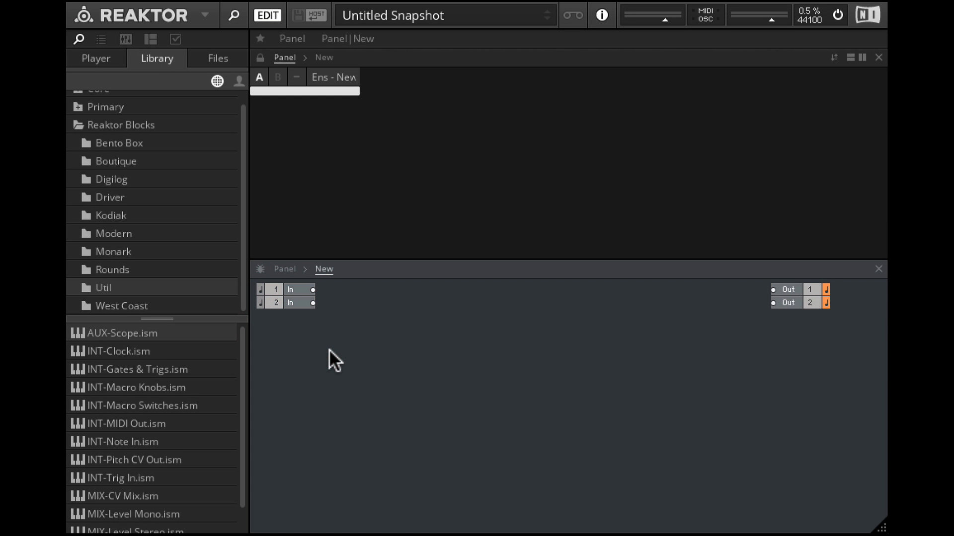
# Hide the Panel view and drag Bento Box OSC, LFO and VCA blocks into the structure
pyautogui.click(205, 15)
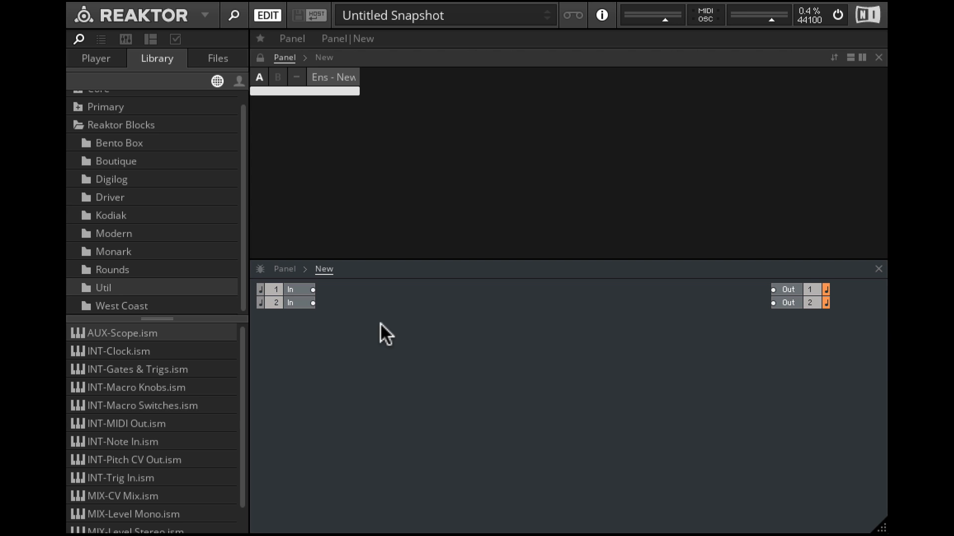
pyautogui.moveTo(882, 66)
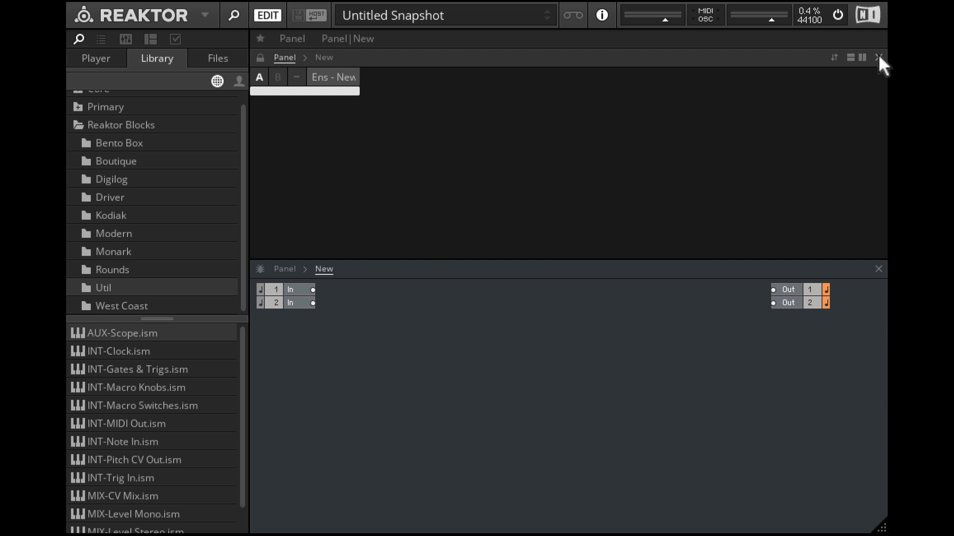
pyautogui.click(880, 57)
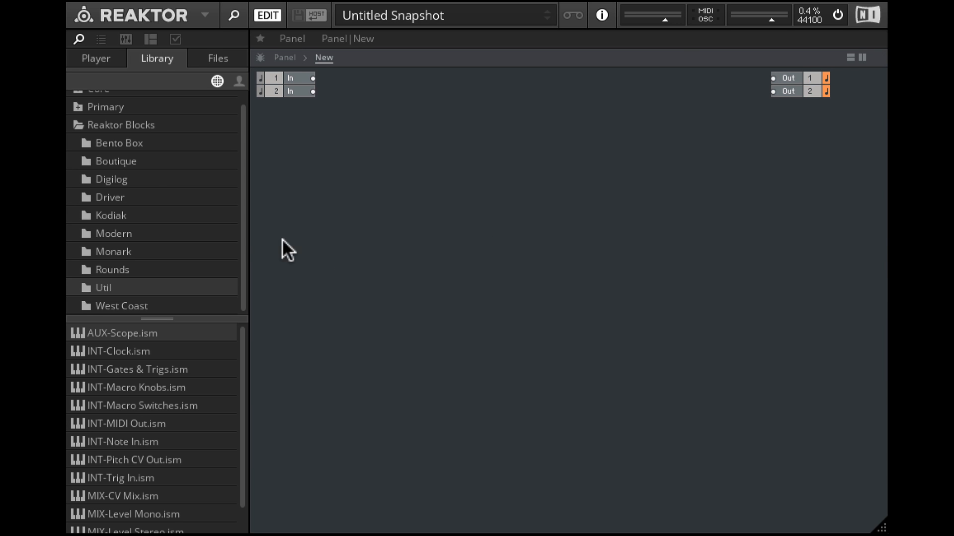
pyautogui.click(119, 143)
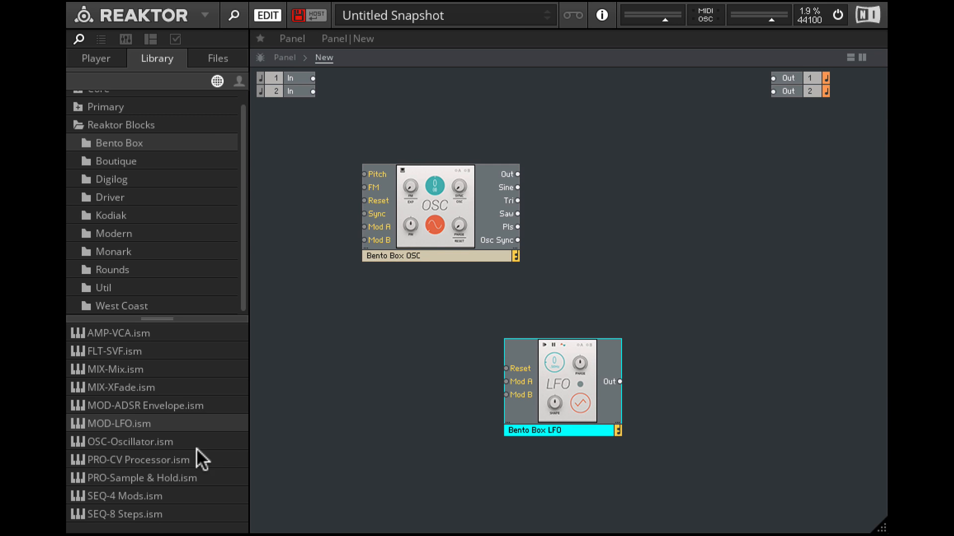
pyautogui.moveTo(128, 344)
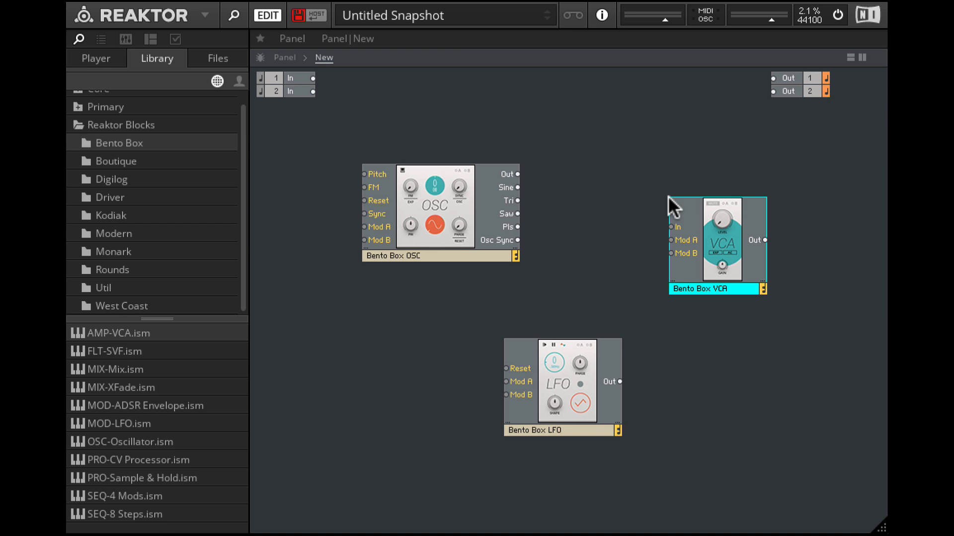
pyautogui.moveTo(716, 244); pyautogui.dragTo(668, 213)
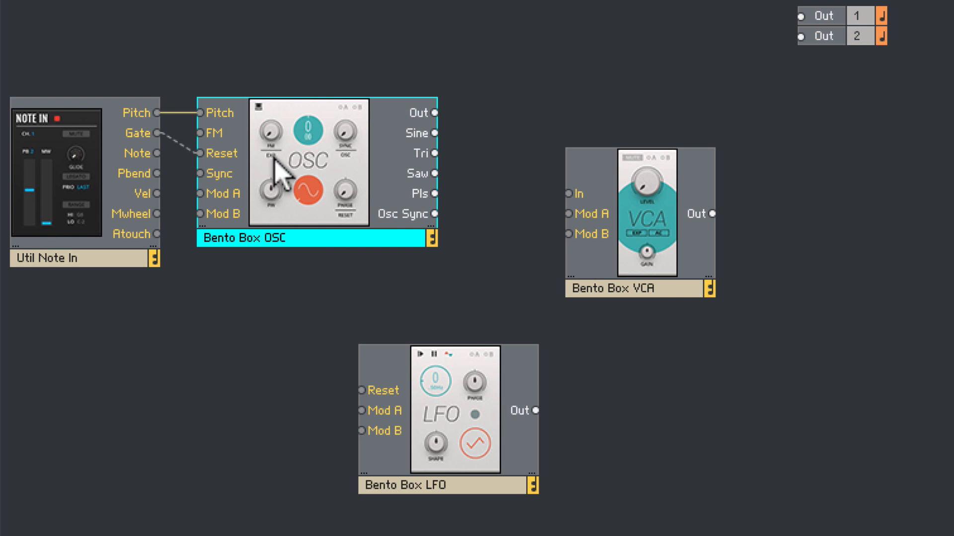
# Wire Note In gate to VCA Mod A and VCA Out to outputs 1 and 2, placing the outputs beside the VCA
pyautogui.moveTo(434, 194); pyautogui.dragTo(569, 214)
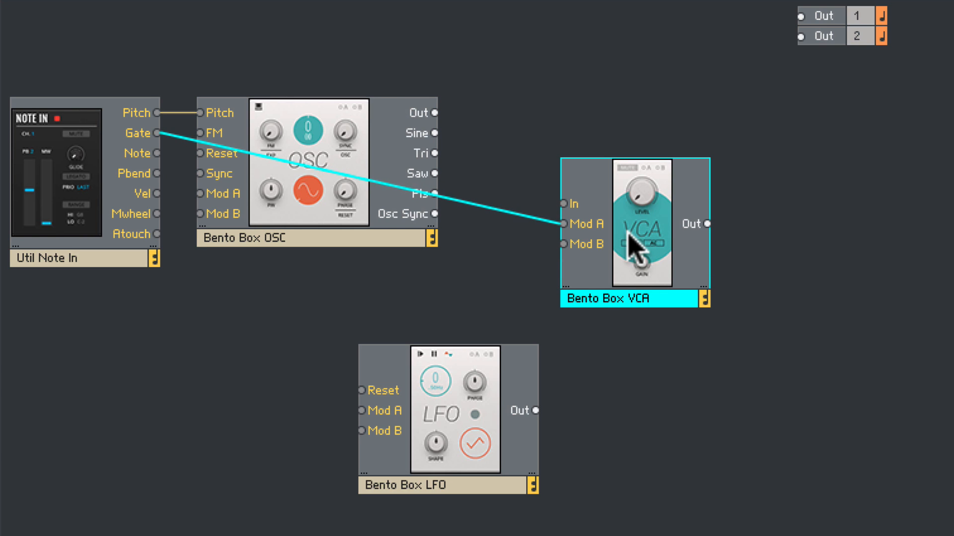
pyautogui.moveTo(437, 225)
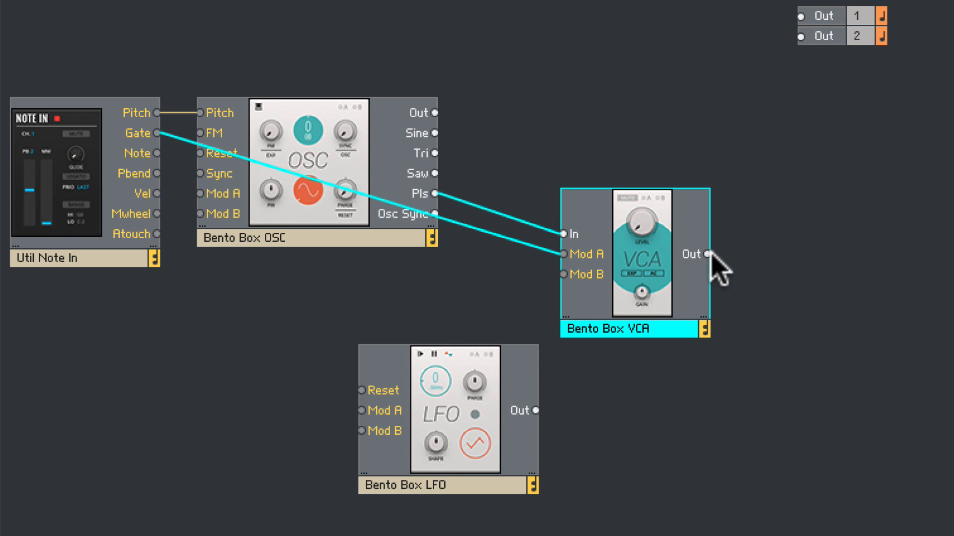
pyautogui.moveTo(705, 254); pyautogui.dragTo(803, 16)
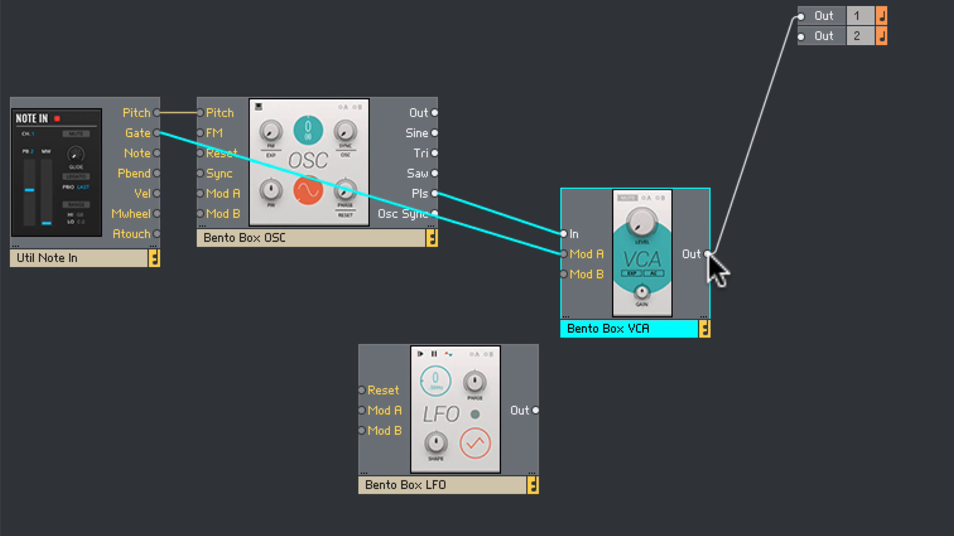
pyautogui.moveTo(707, 253); pyautogui.dragTo(800, 37)
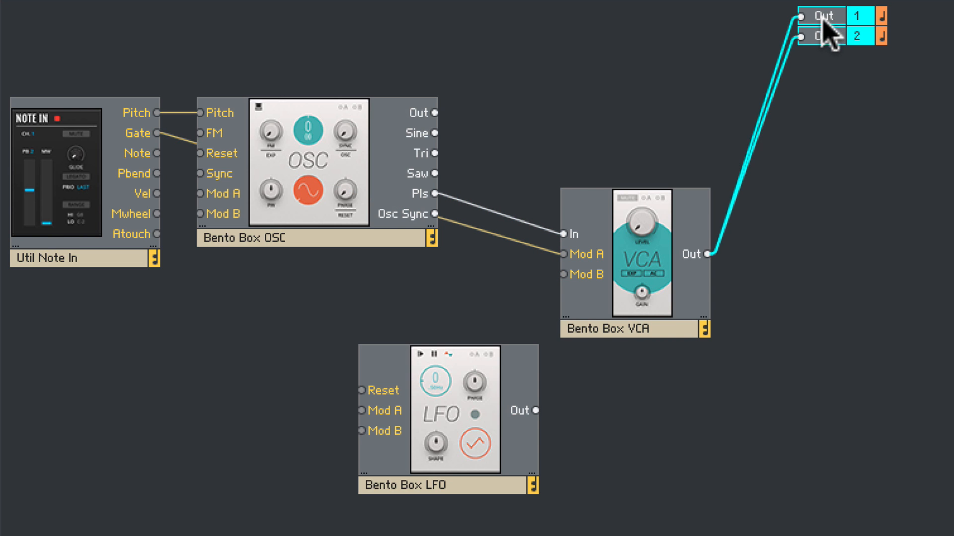
pyautogui.moveTo(825, 15); pyautogui.dragTo(784, 258)
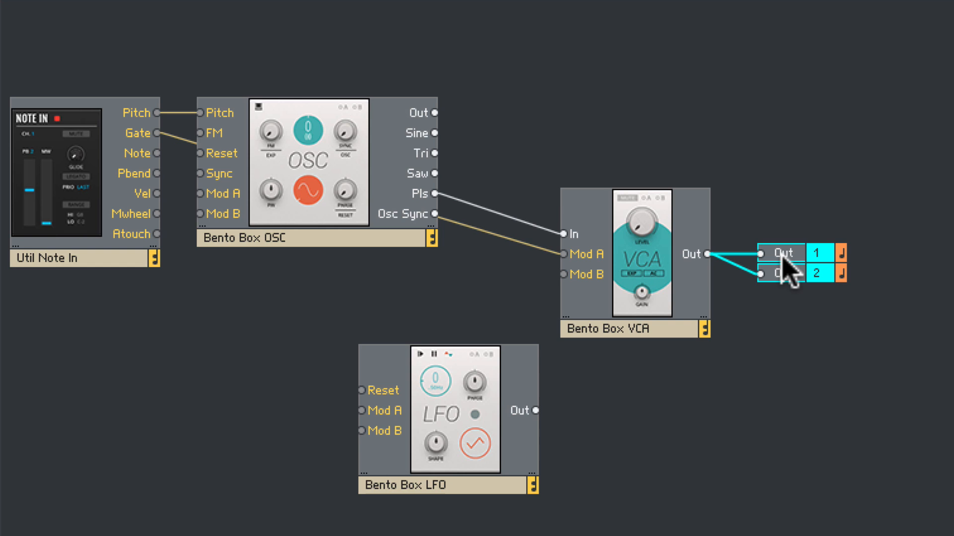
pyautogui.moveTo(714, 321)
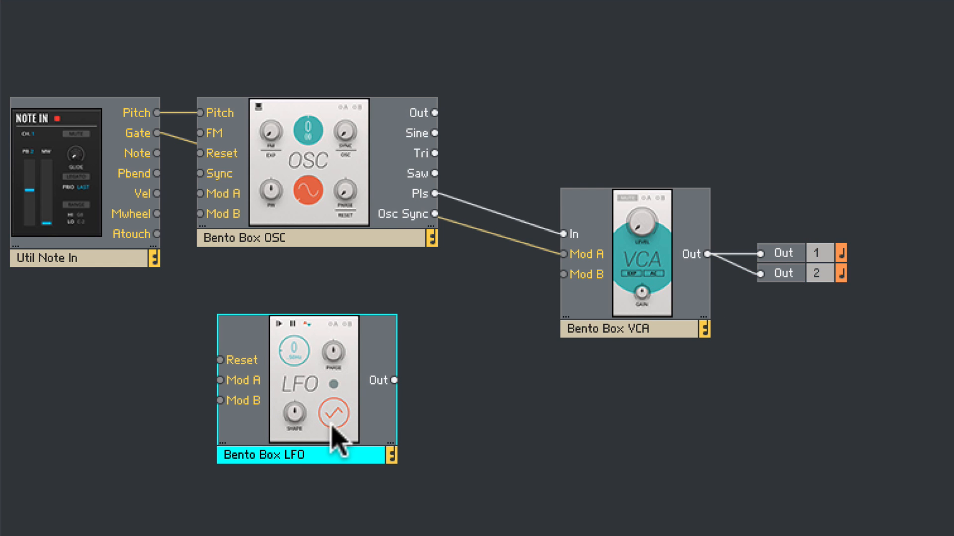
# Wire LFO Out to an OSC Mod input and feed OSC Pls into a new Scope block
pyautogui.moveTo(395, 380); pyautogui.dragTo(200, 213)
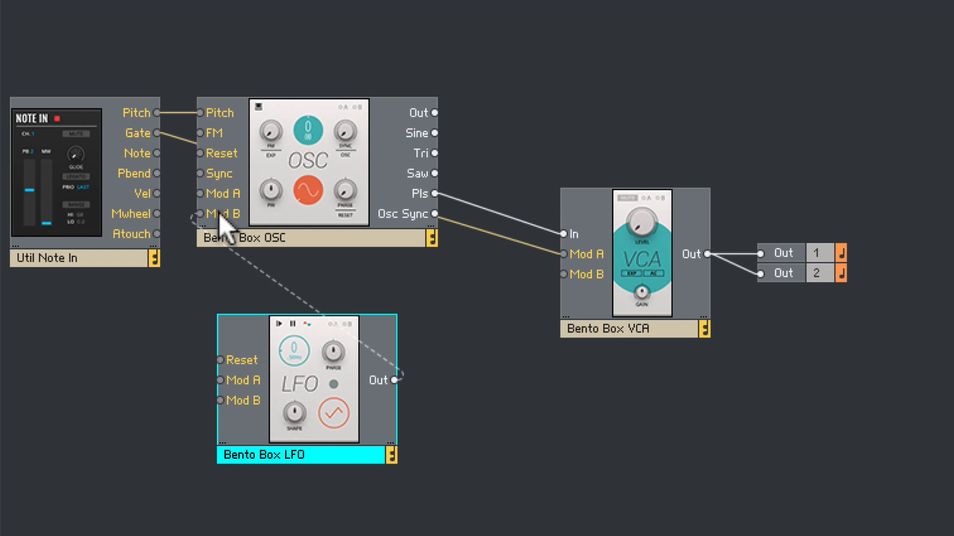
pyautogui.moveTo(395, 381); pyautogui.dragTo(200, 193)
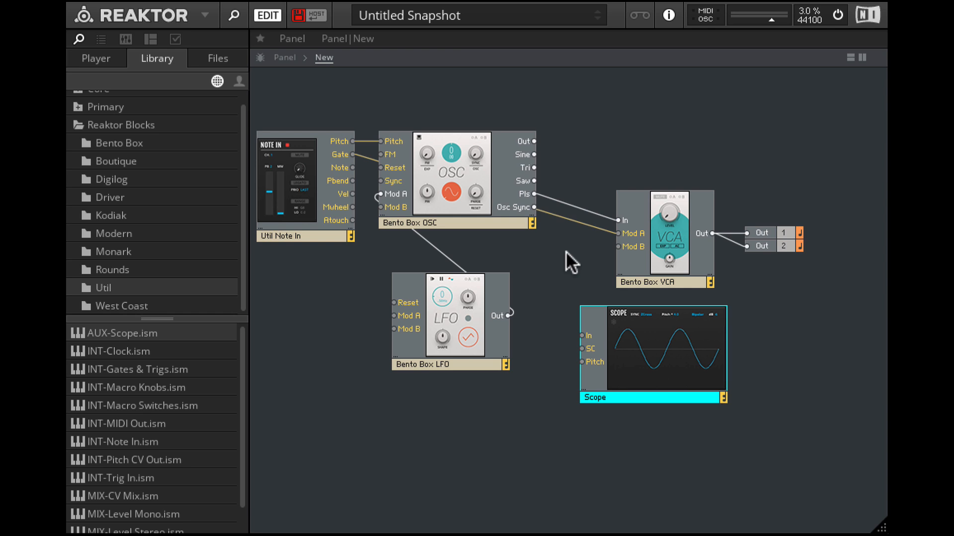
pyautogui.moveTo(535, 194); pyautogui.dragTo(586, 335)
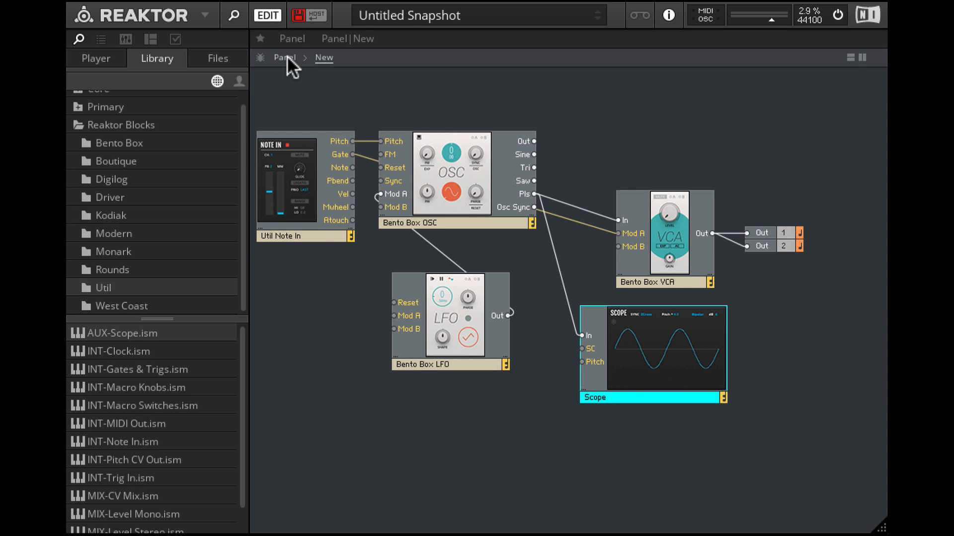
# Show the instrument panel and place the VCA panel to the right of the oscillator panel
pyautogui.click(284, 58)
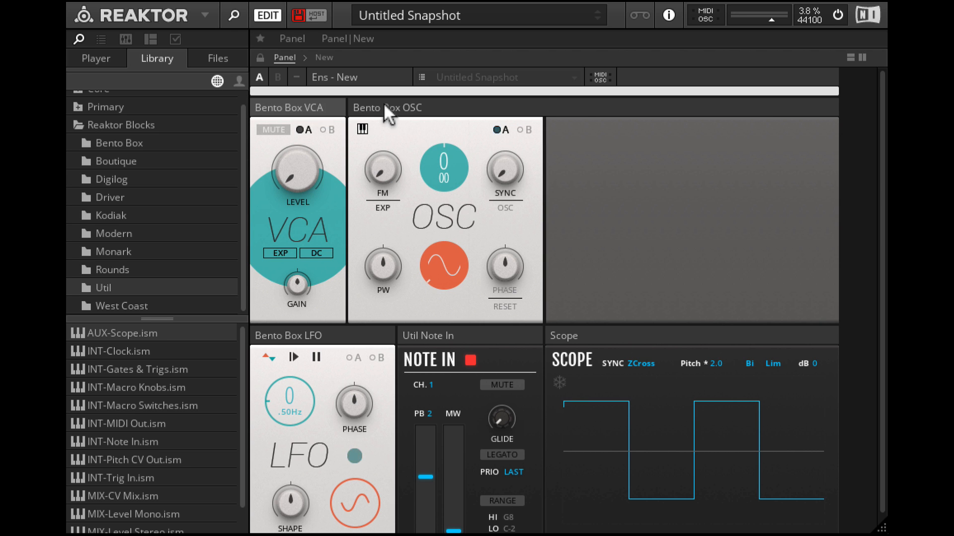
pyautogui.moveTo(298, 107); pyautogui.dragTo(487, 95)
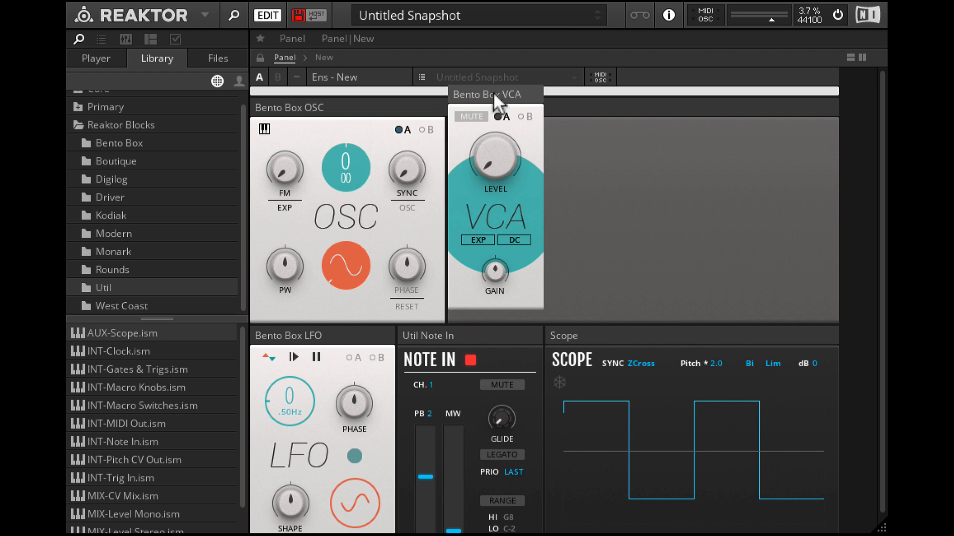
pyautogui.moveTo(487, 95); pyautogui.dragTo(295, 107)
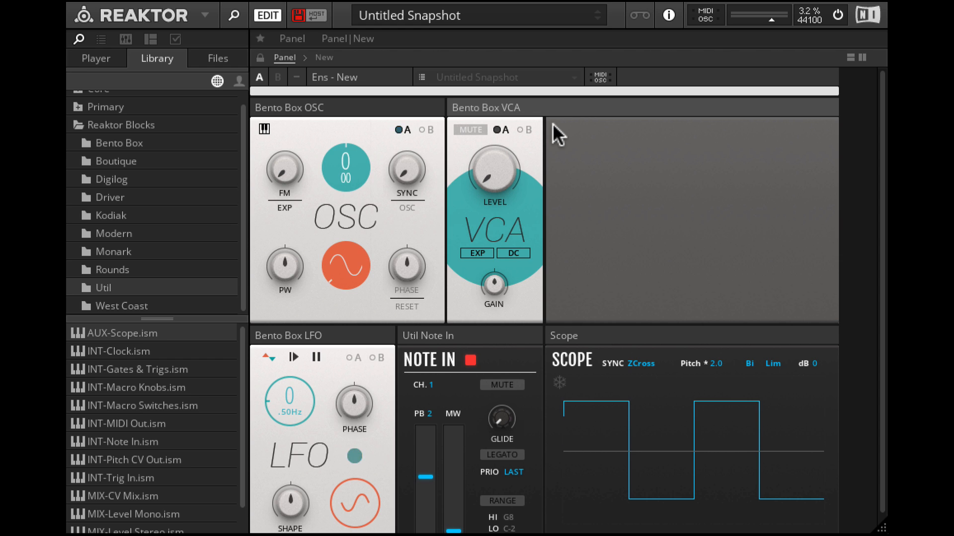
pyautogui.moveTo(347, 337)
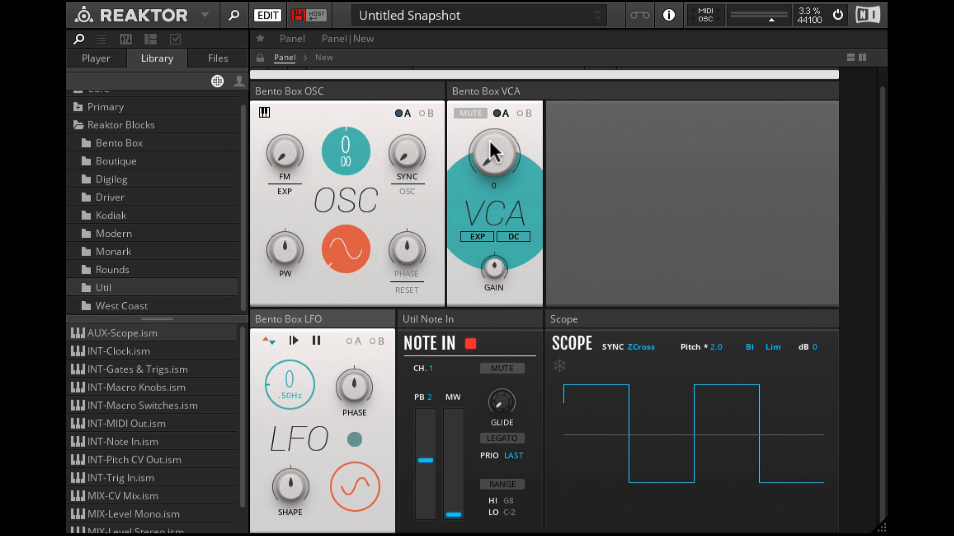
# Enable the VCA's A output and lower the Scope pitch to 0.5
pyautogui.click(497, 113)
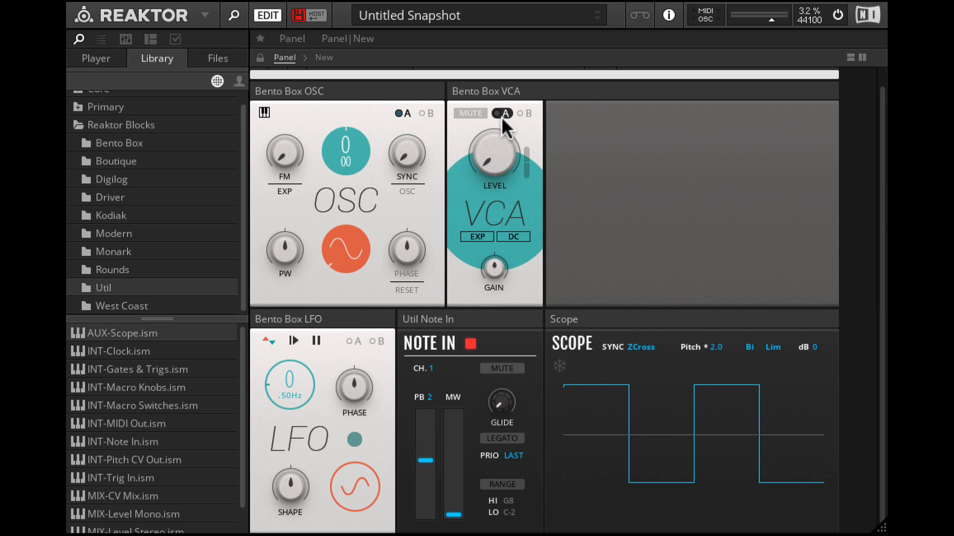
pyautogui.moveTo(534, 151)
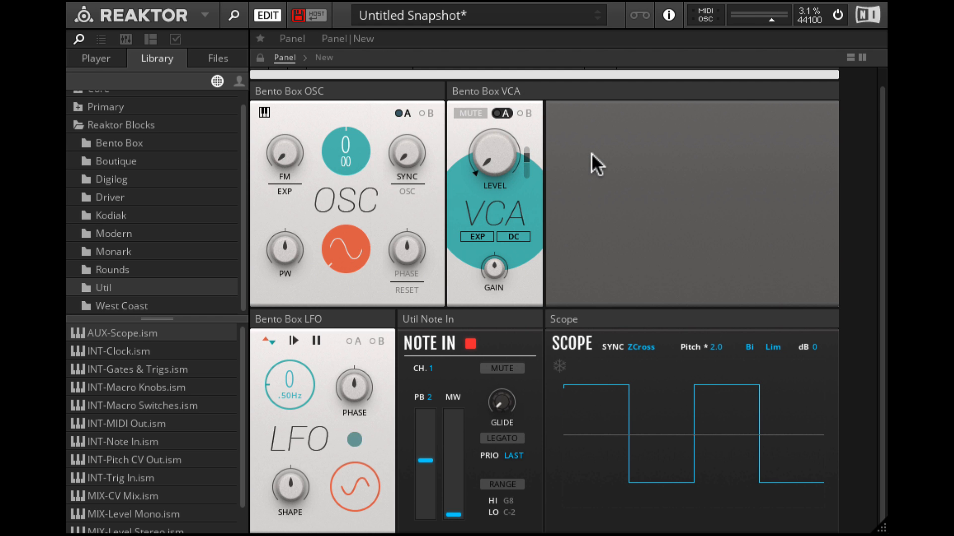
pyautogui.click(497, 113)
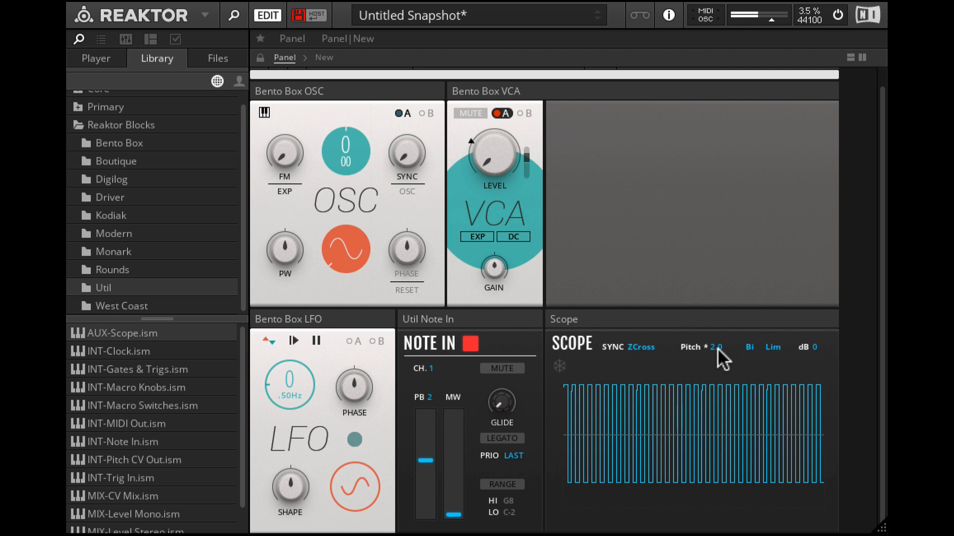
pyautogui.moveTo(718, 356); pyautogui.dragTo(717, 402)
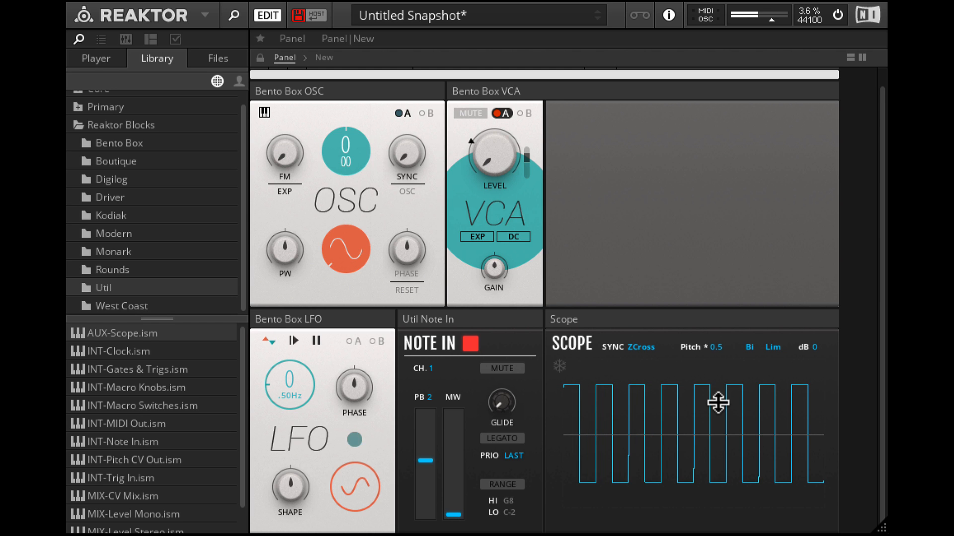
pyautogui.moveTo(711, 337)
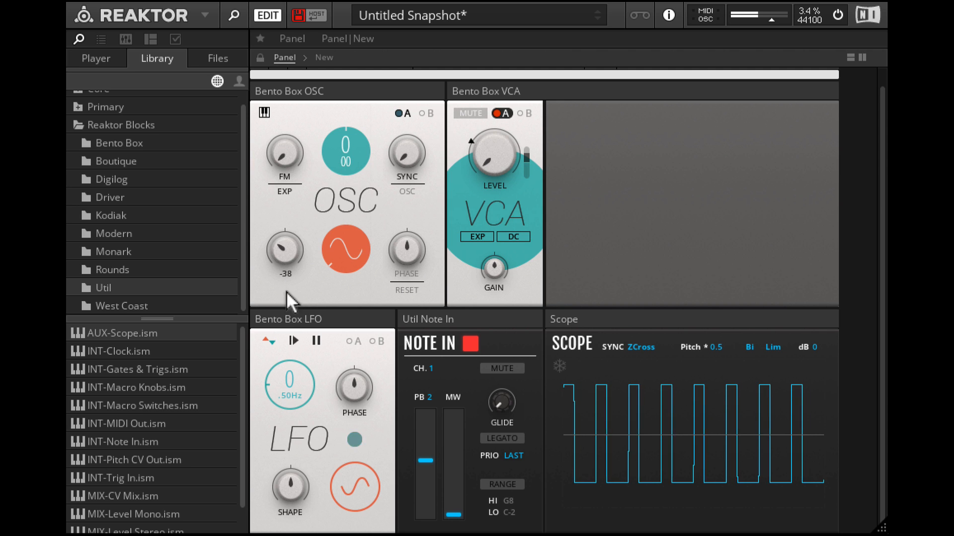
# Sweep the OSC PW knob from minimum to maximum and settle it at about 1
pyautogui.moveTo(283, 249); pyautogui.dragTo(283, 286)
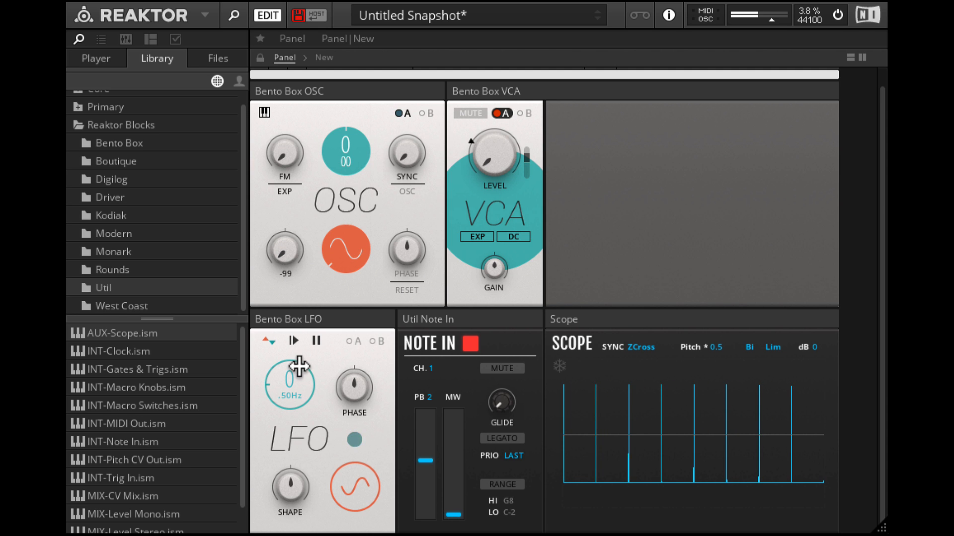
pyautogui.moveTo(283, 249); pyautogui.dragTo(304, 205)
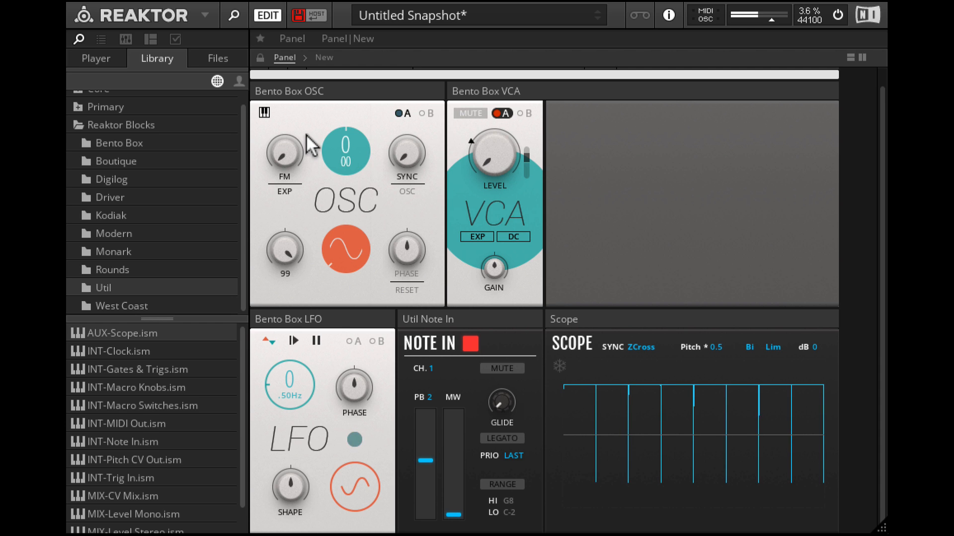
pyautogui.moveTo(285, 249); pyautogui.dragTo(310, 258)
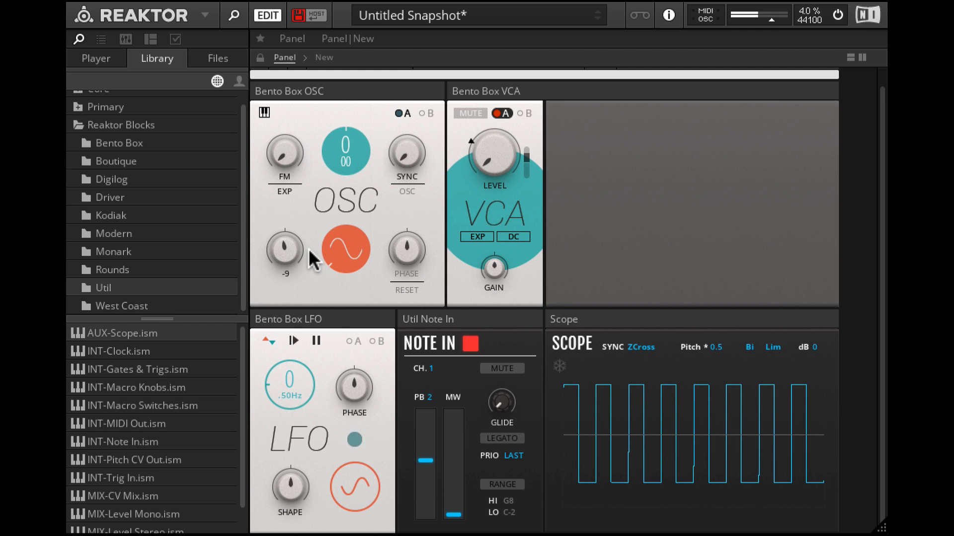
pyautogui.moveTo(283, 249); pyautogui.dragTo(286, 240)
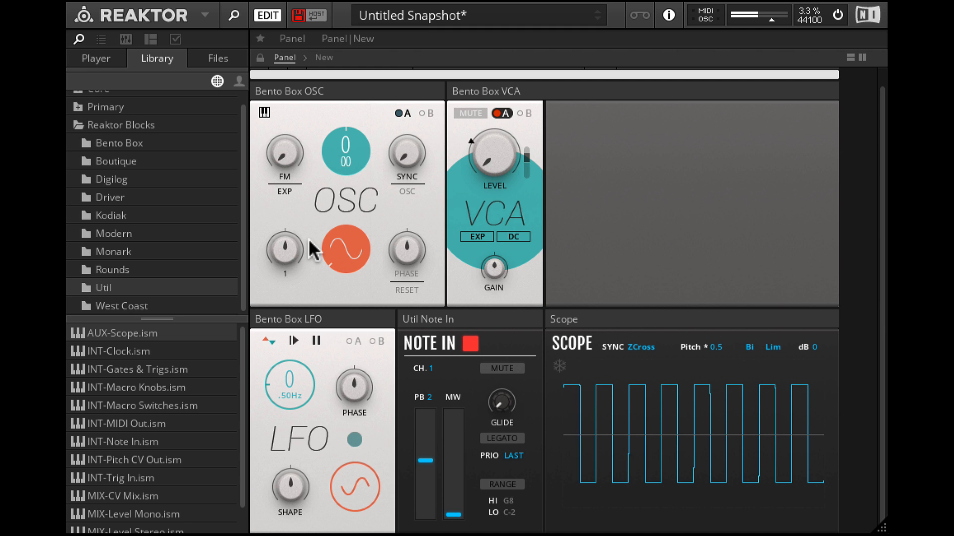
pyautogui.moveTo(283, 250)
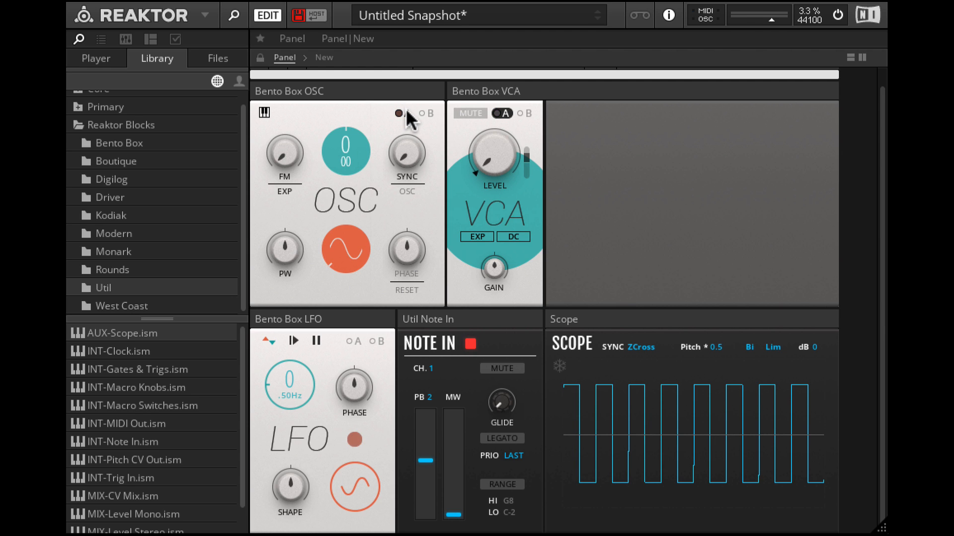
# Set the oscillator's PW modulation amount from the LFO and raise the LFO rate to 4
pyautogui.click(399, 113)
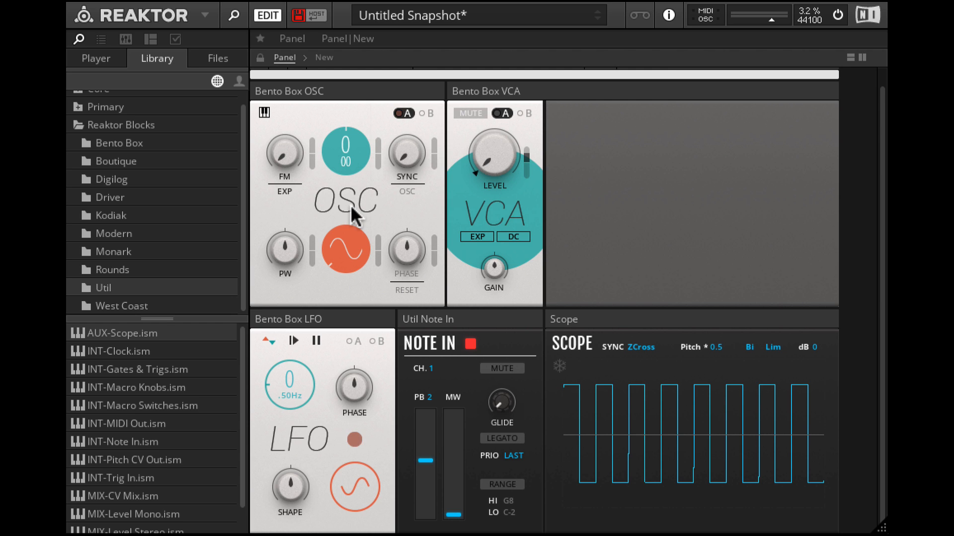
pyautogui.moveTo(316, 226)
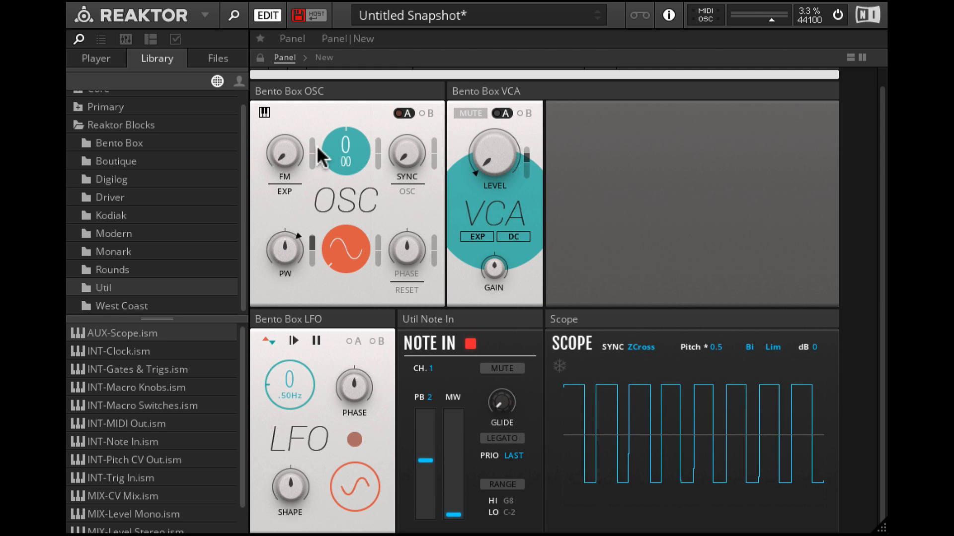
pyautogui.click(495, 113)
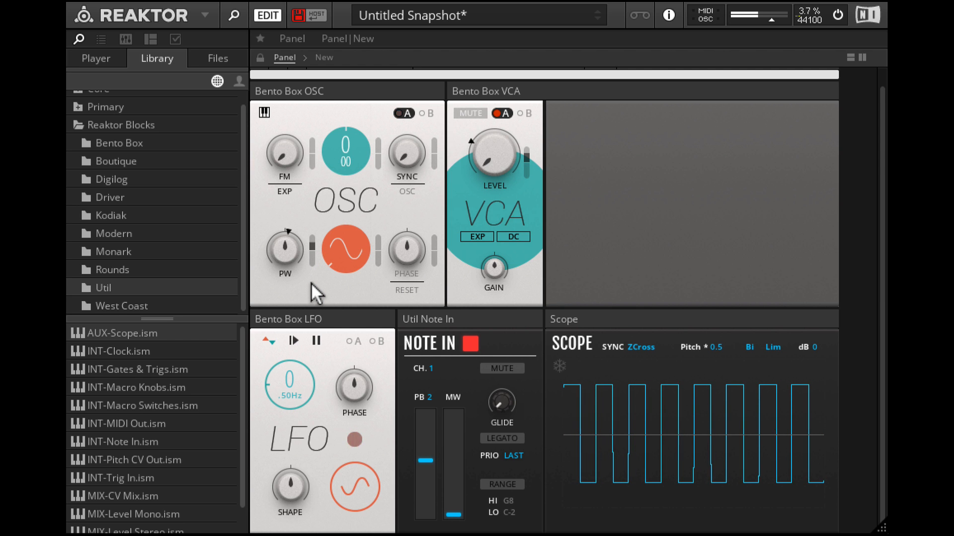
pyautogui.moveTo(290, 385)
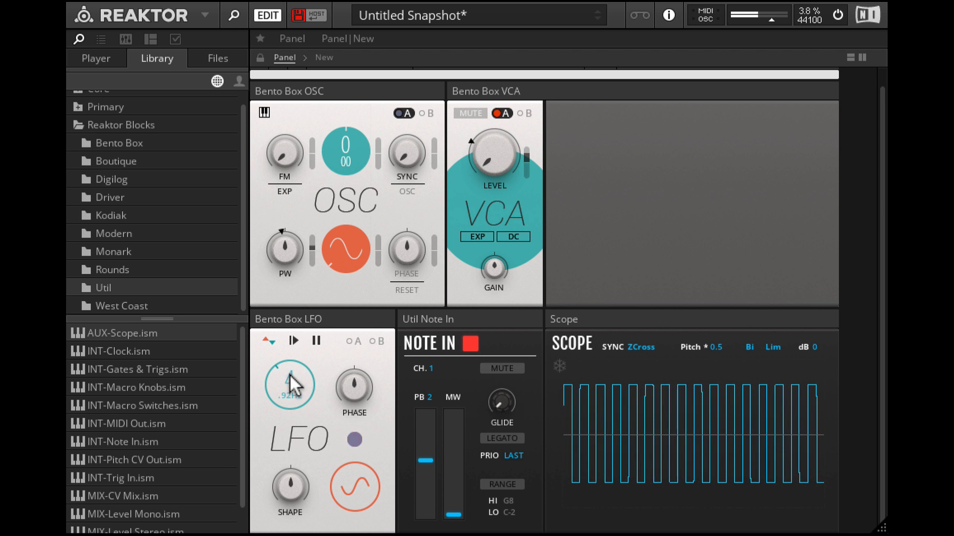
pyautogui.moveTo(289, 385); pyautogui.dragTo(289, 401)
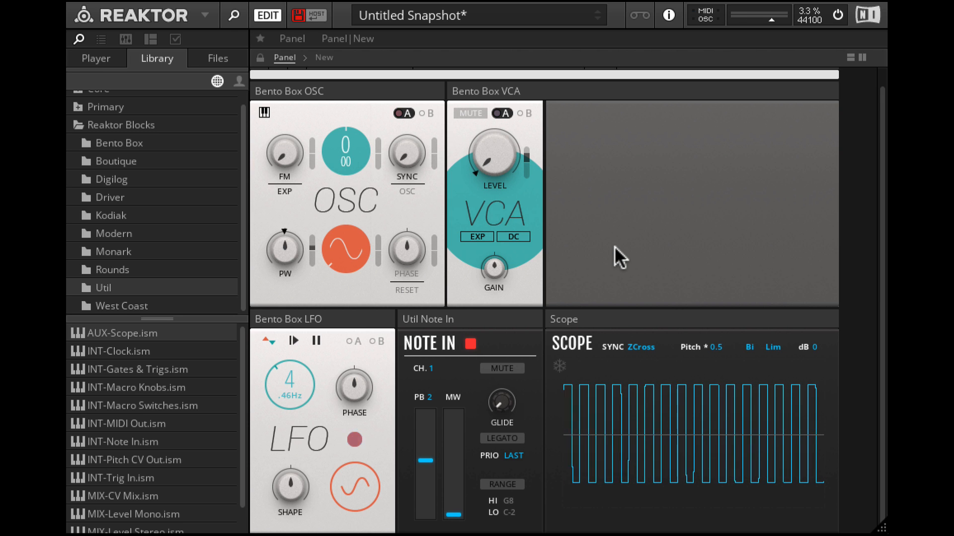
pyautogui.moveTo(212, 23)
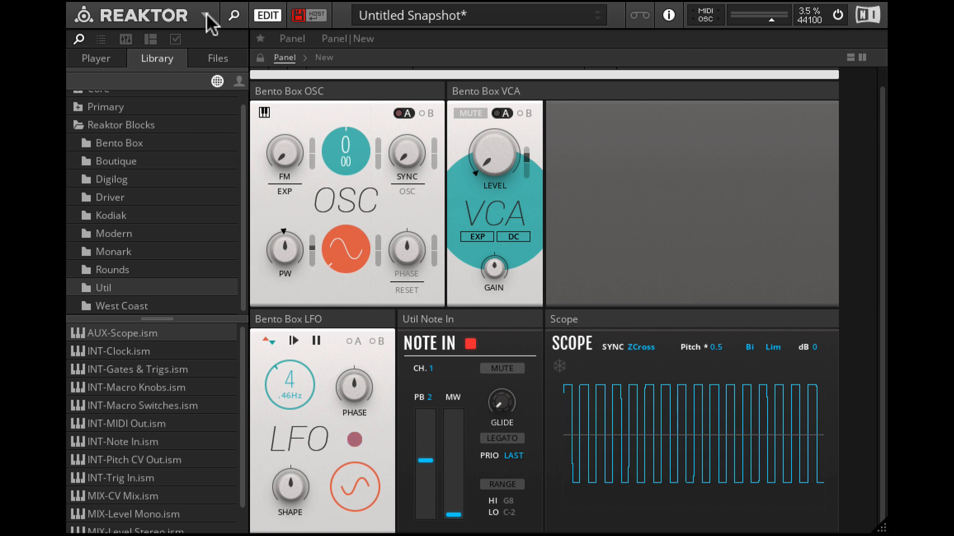
# Start Save Ensemble As in the Ensembles folder and begin typing the name 'RR'
pyautogui.click(206, 15)
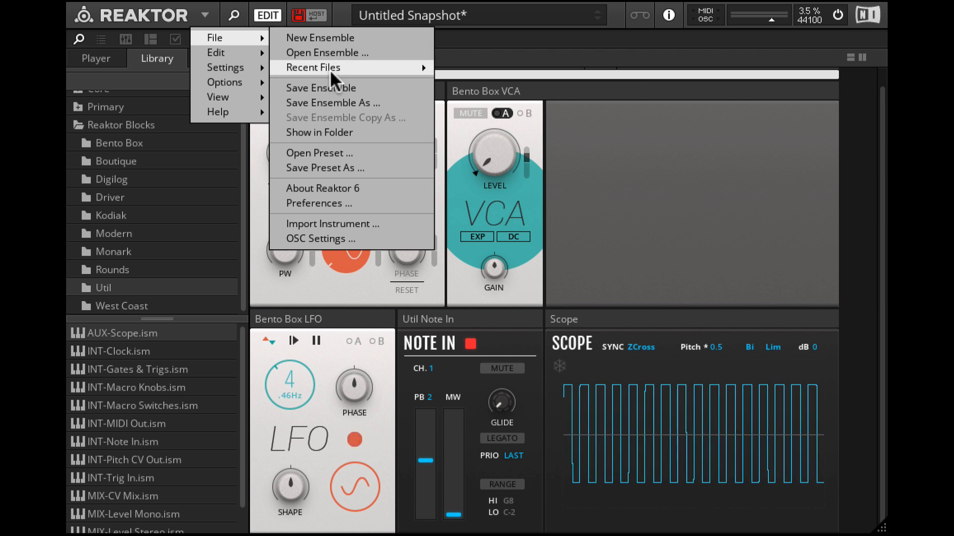
pyautogui.click(333, 102)
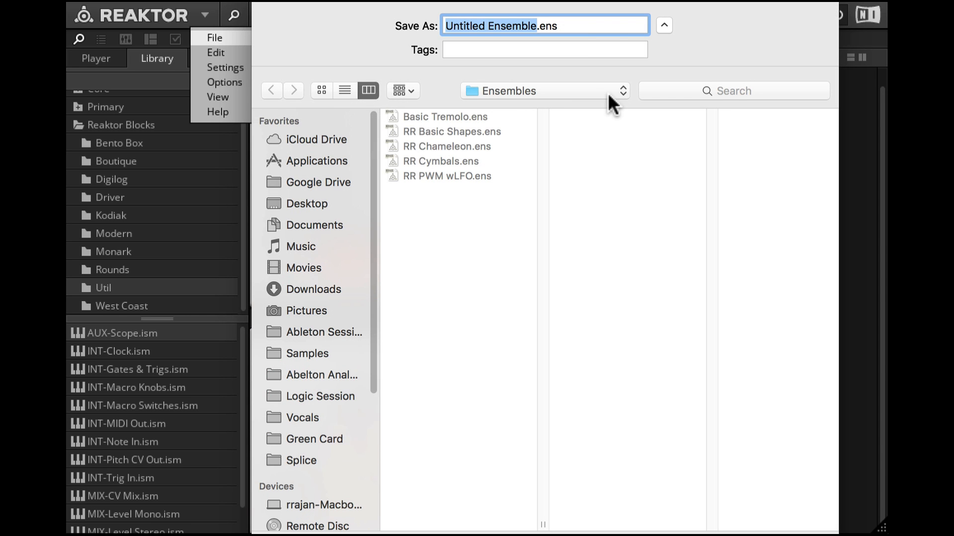
pyautogui.write('RR .ens')
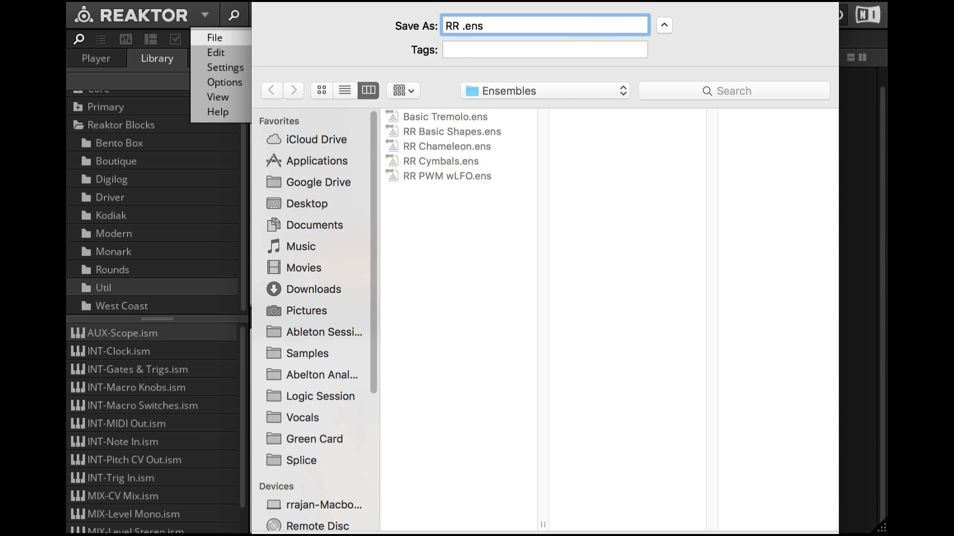